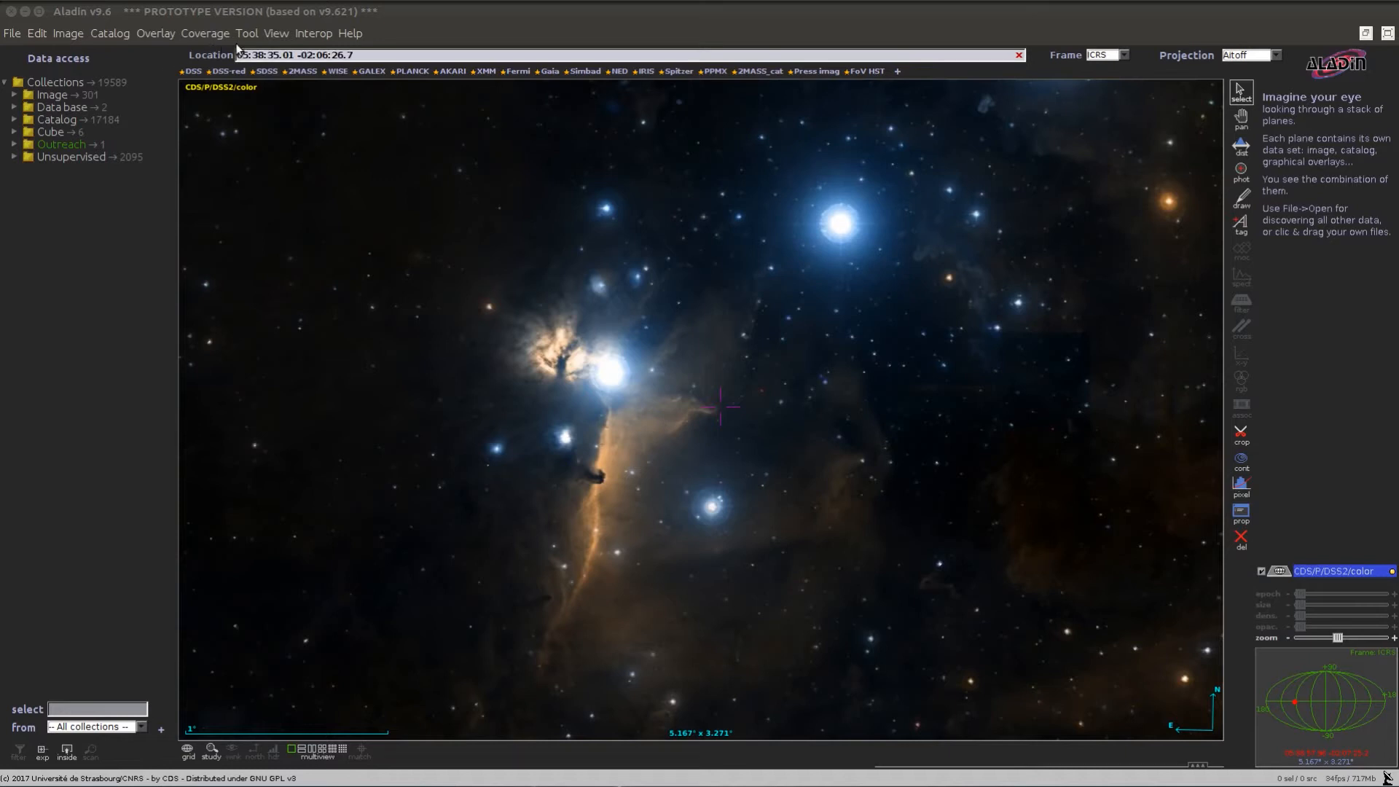
# Step: Enable the Simbad pointer from the Tool menu to identify stars like eps Ori
pyautogui.click(246, 34)
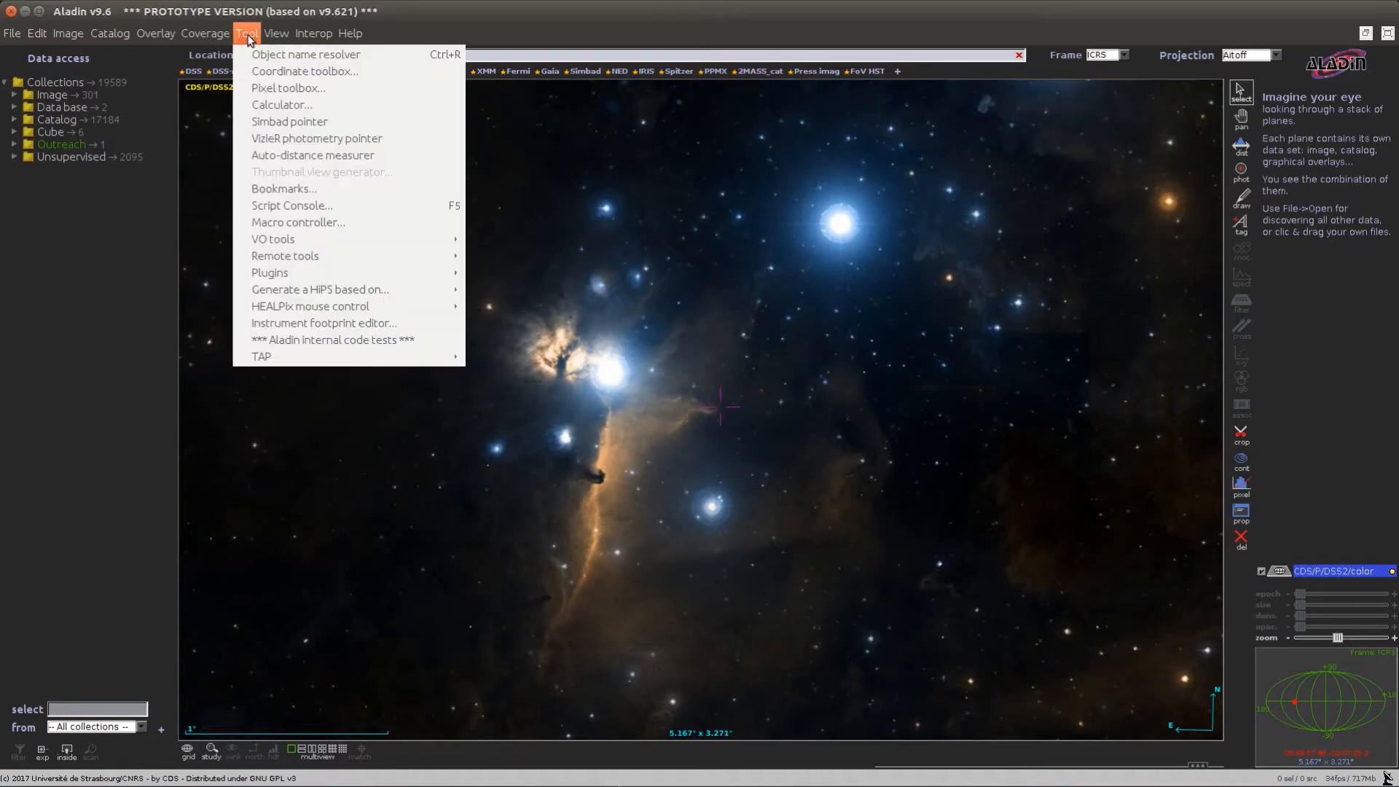
pyautogui.moveTo(288, 121)
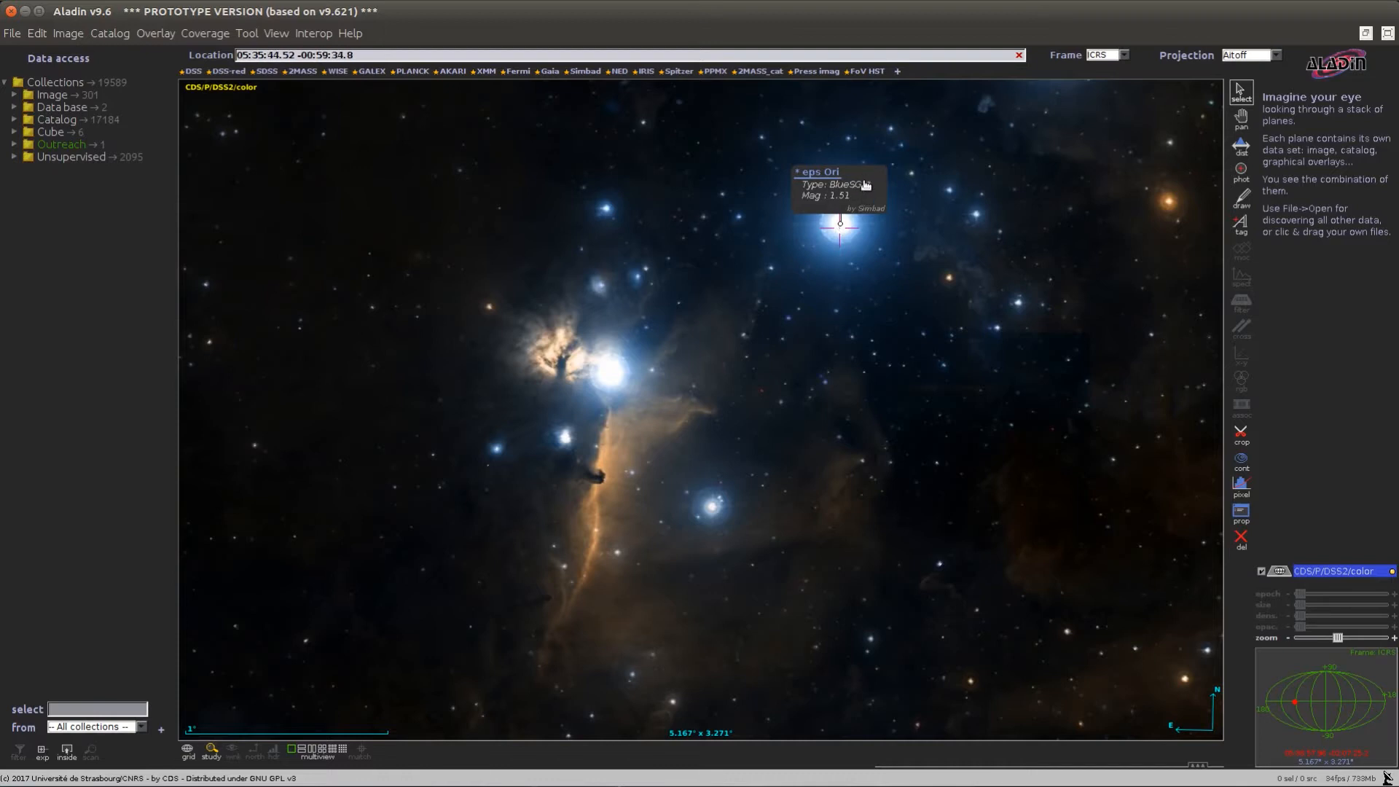
pyautogui.moveTo(857, 198)
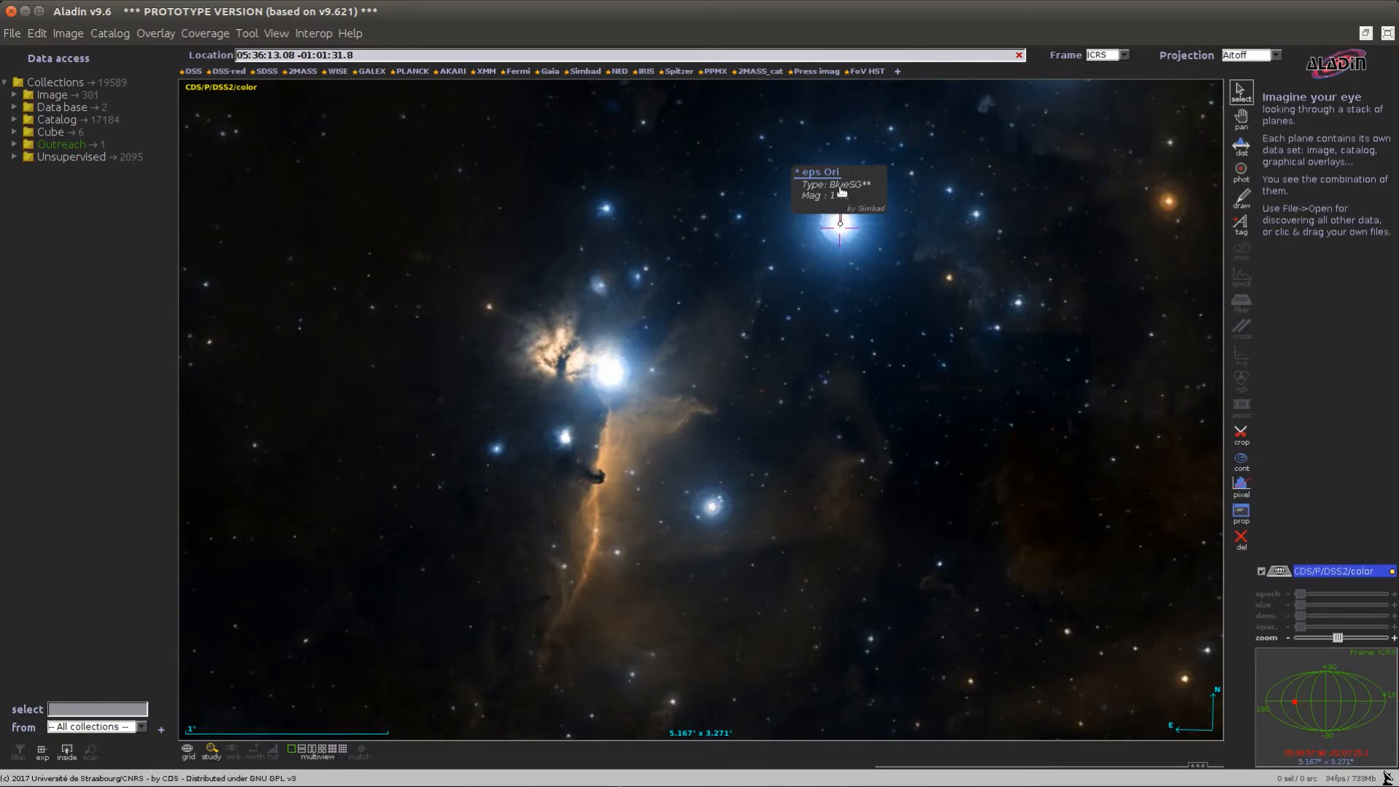
# Step: View the SIMBAD record for eps Ori from its tooltip and browse down the page
pyautogui.click(837, 223)
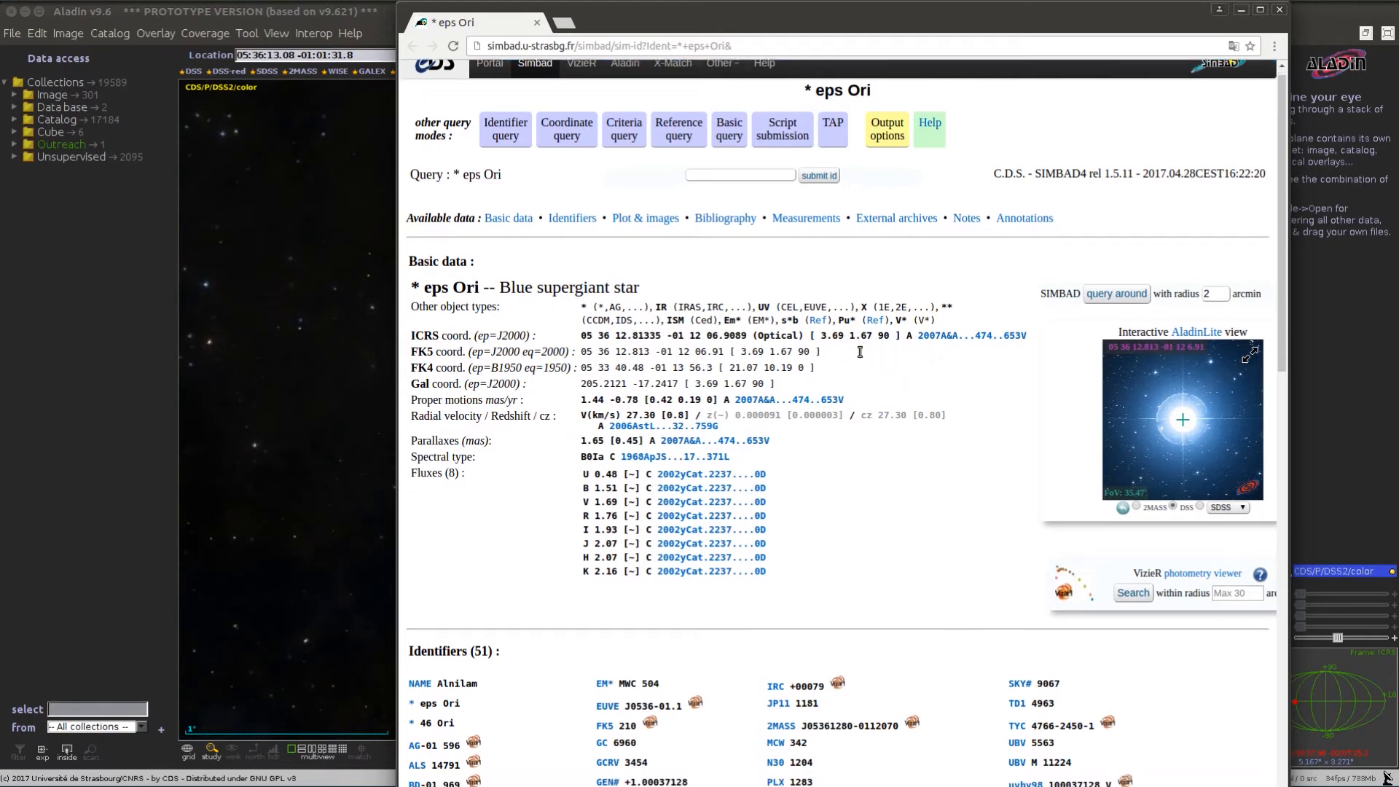
pyautogui.scroll(-3)
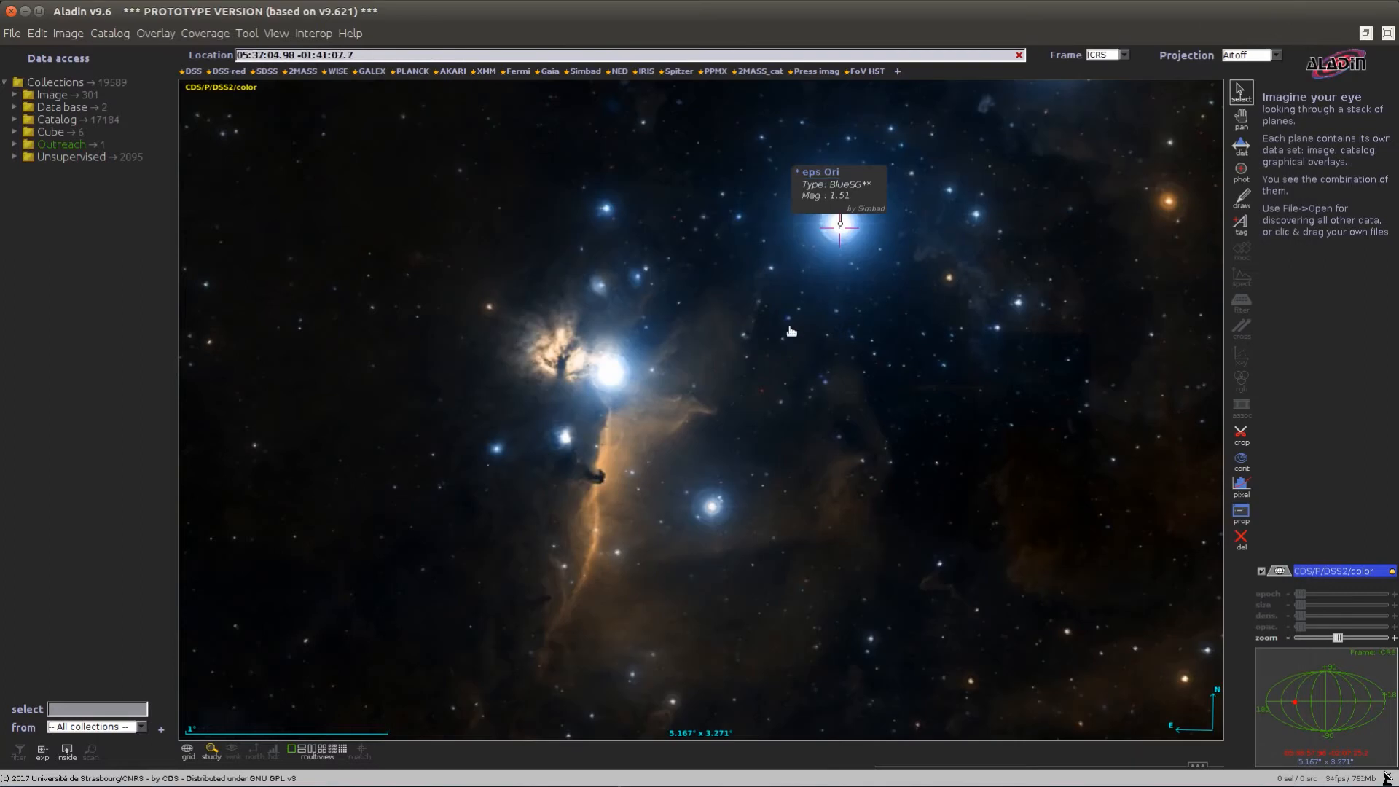
pyautogui.moveTo(544, 414)
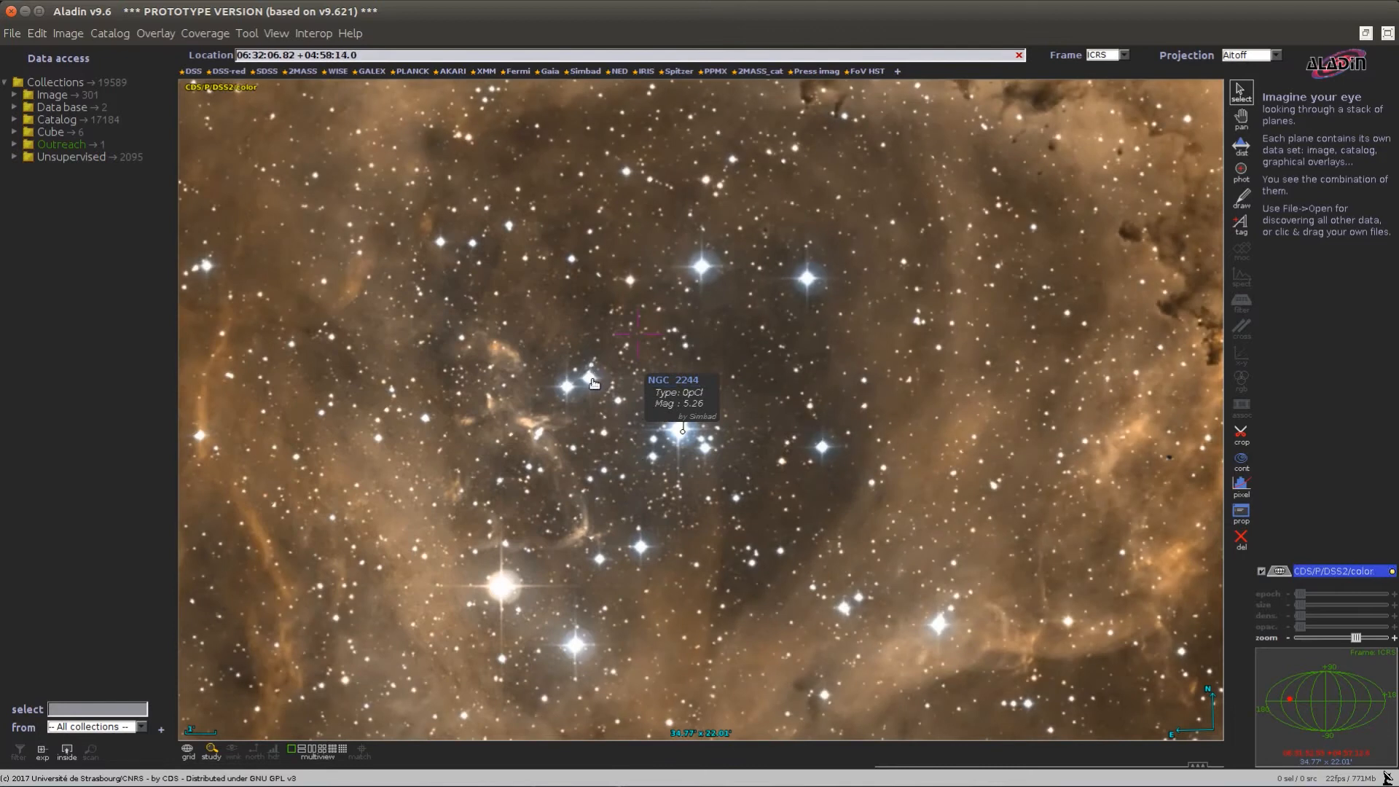
pyautogui.moveTo(587, 380)
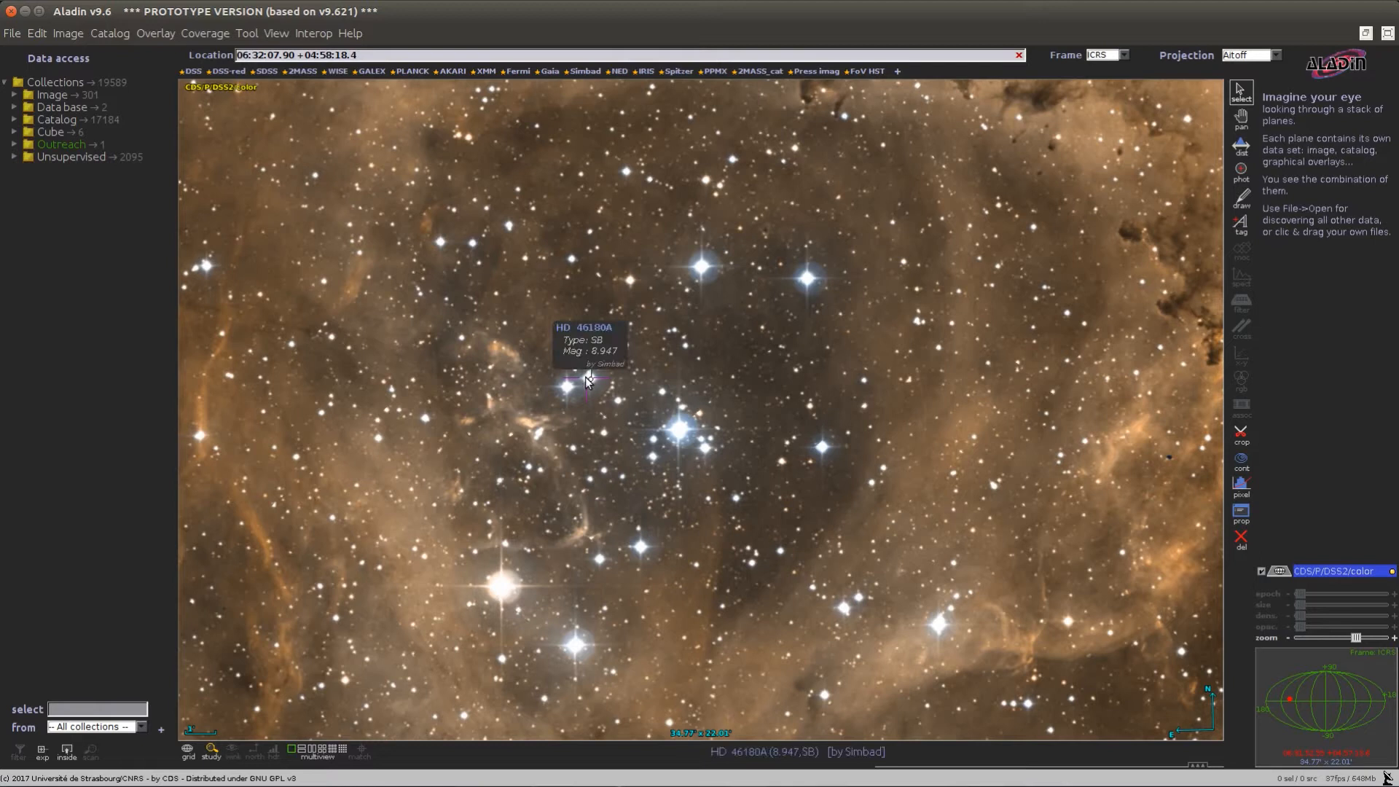
# Step: Pan the sky view past the Rosette Nebula after checking NGC 2244 and HD 46180A
pyautogui.moveTo(587, 380); pyautogui.dragTo(626, 477)
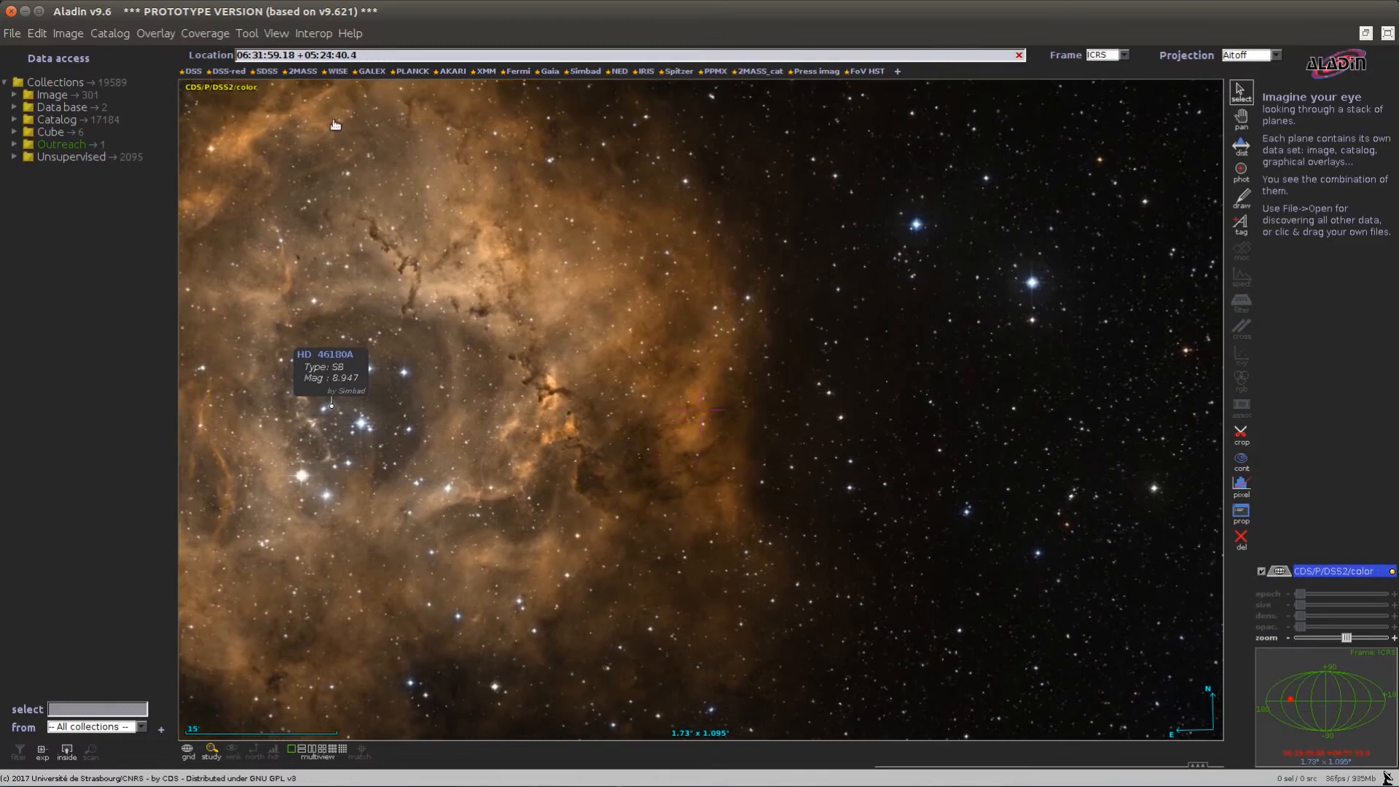
# Step: Centre a closer view on the star field beside the Rosette Nebula, HD 46180A still labelled
pyautogui.click(246, 33)
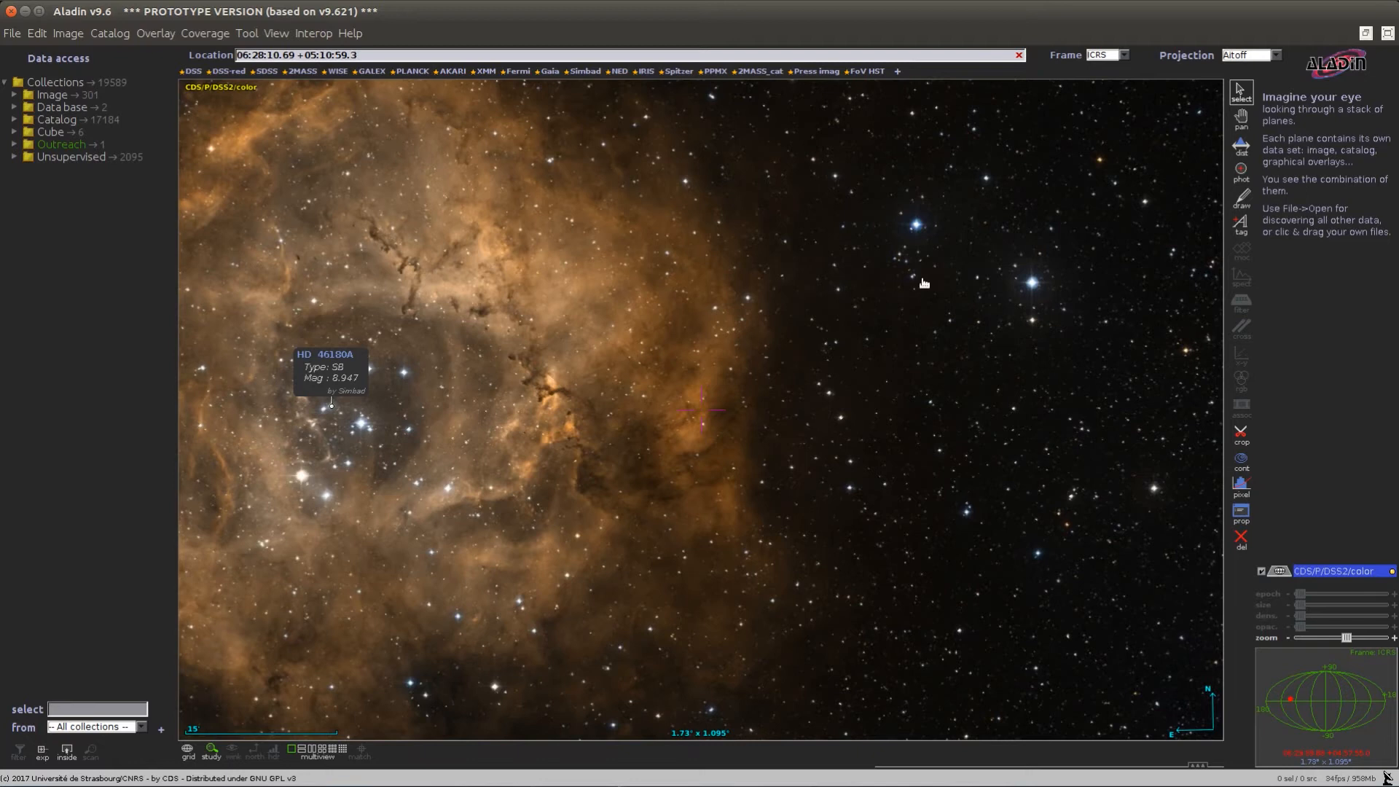
pyautogui.moveTo(926, 287)
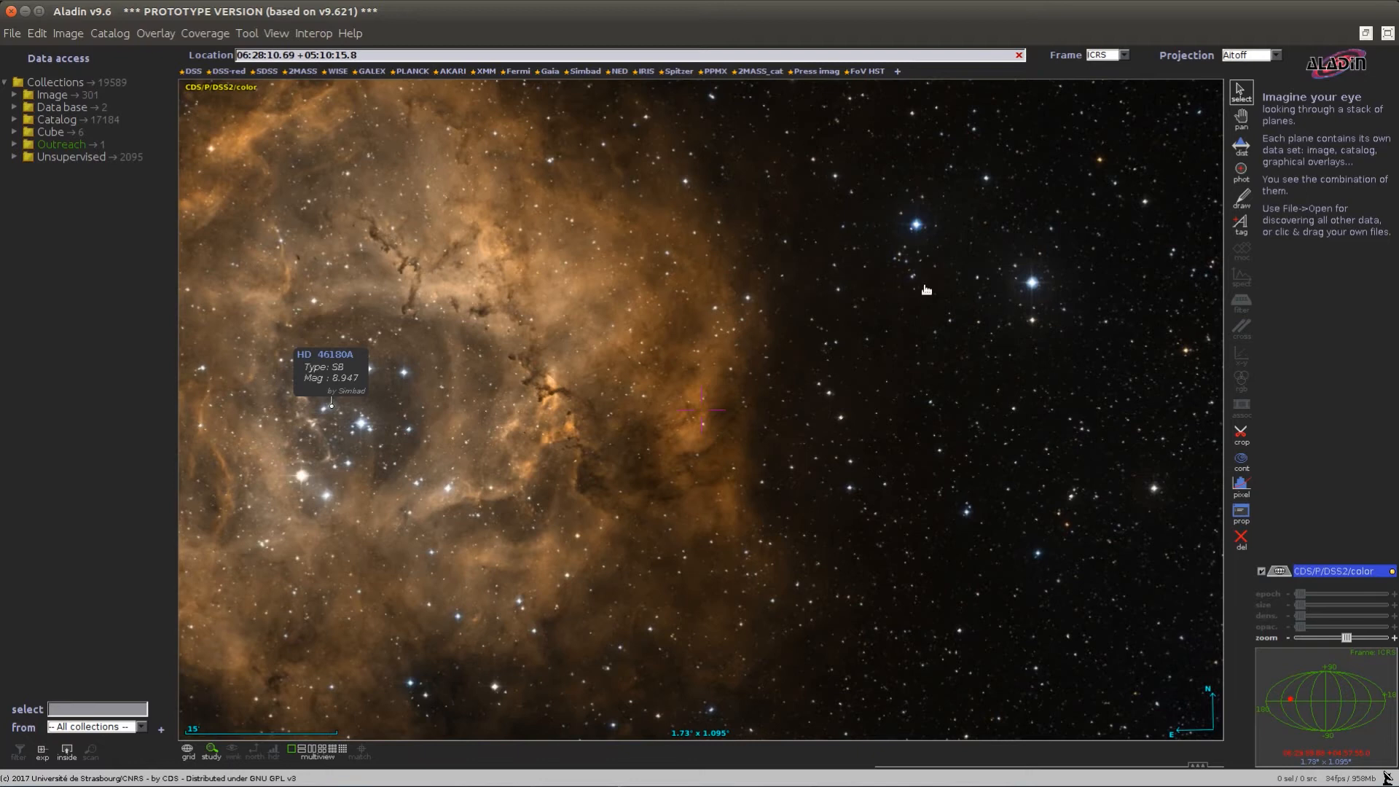
pyautogui.moveTo(1032, 285)
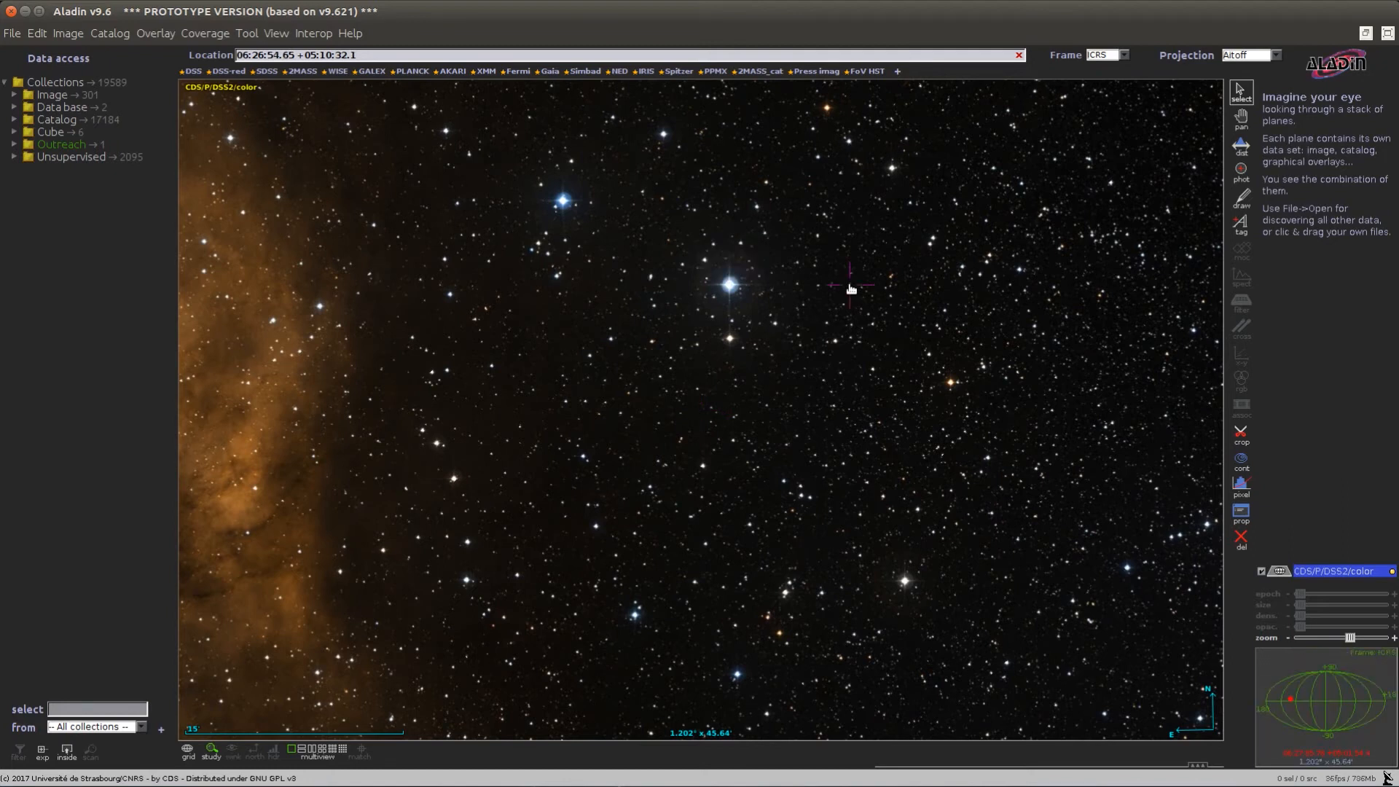
# Step: Request VizieR photometry at 06 26 54.65 +05 10 32.1, showing the flux plot
pyautogui.click(848, 285)
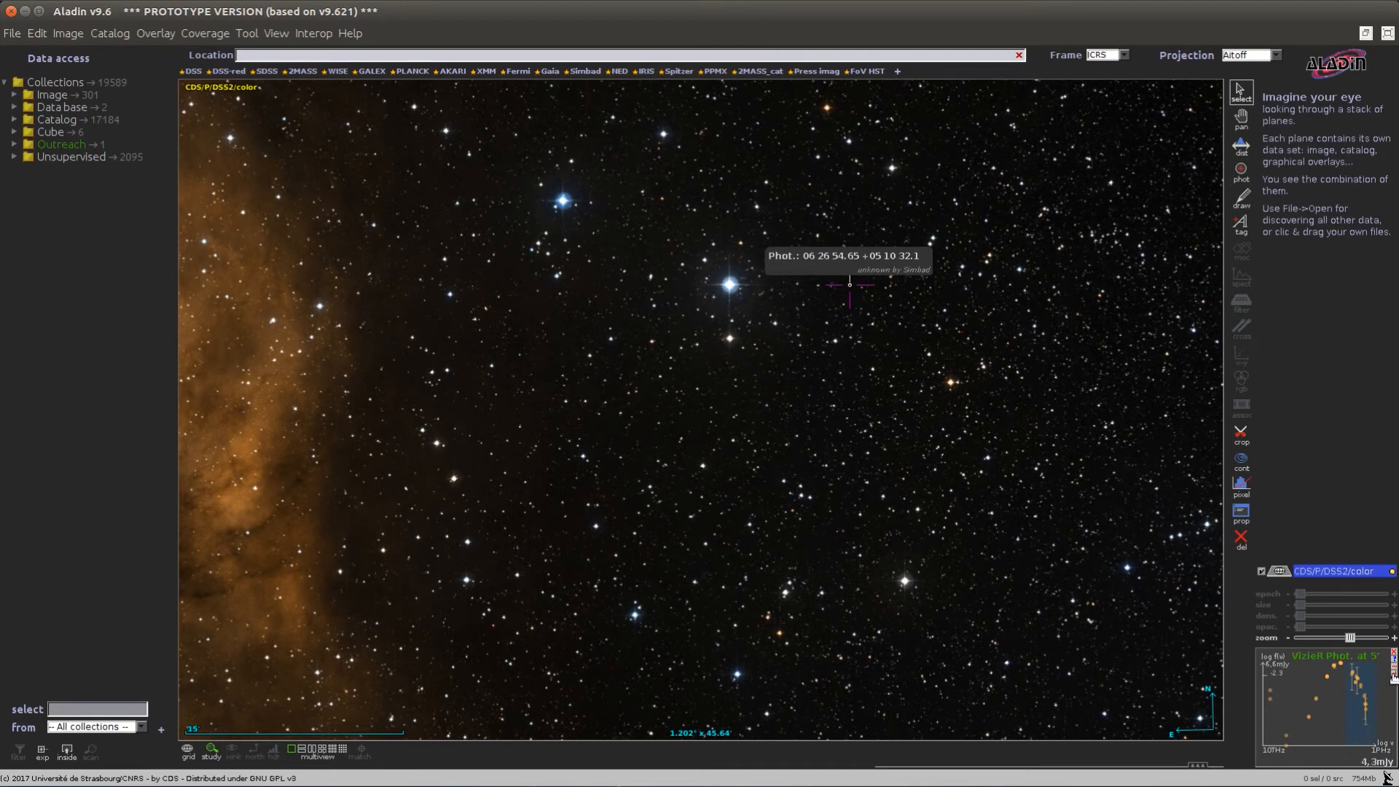
pyautogui.moveTo(1338, 678)
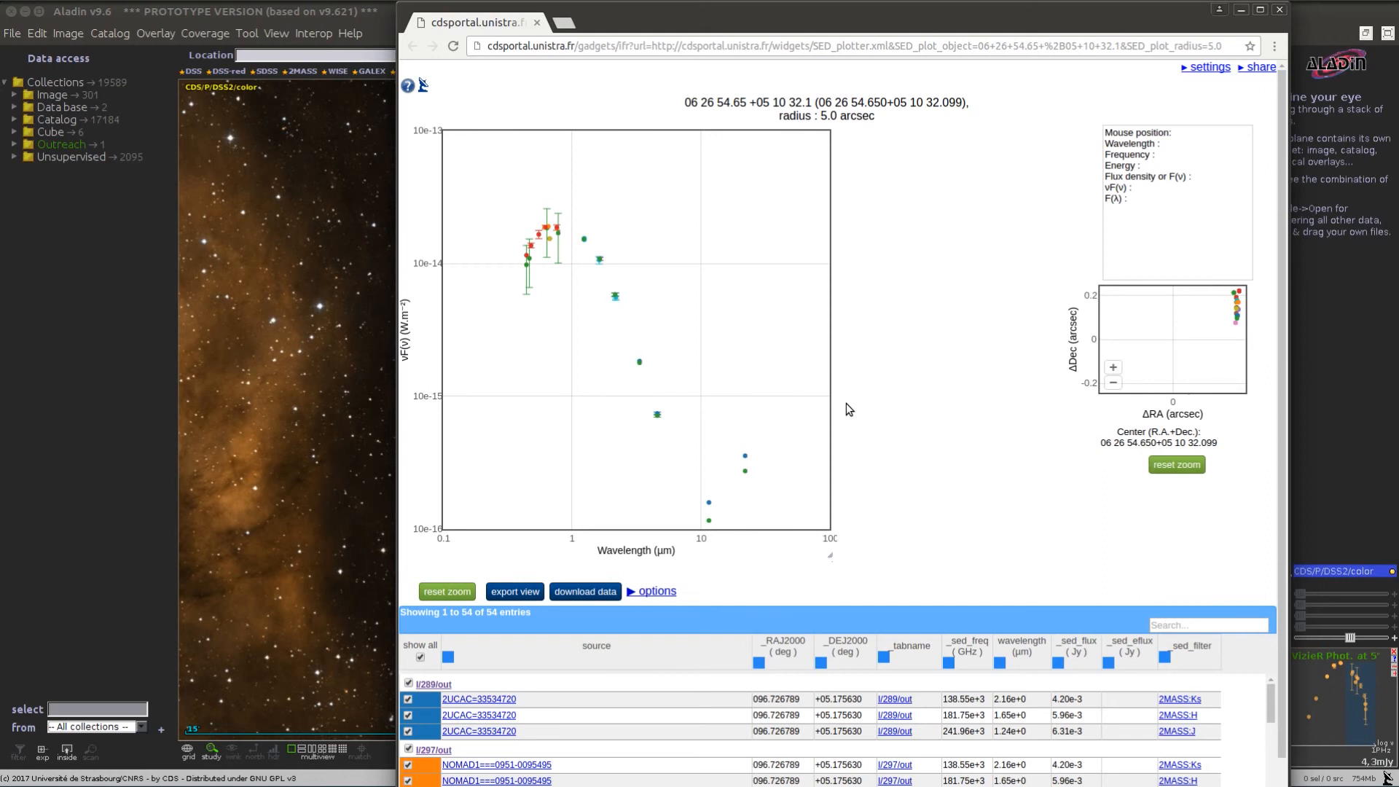
pyautogui.moveTo(877, 395)
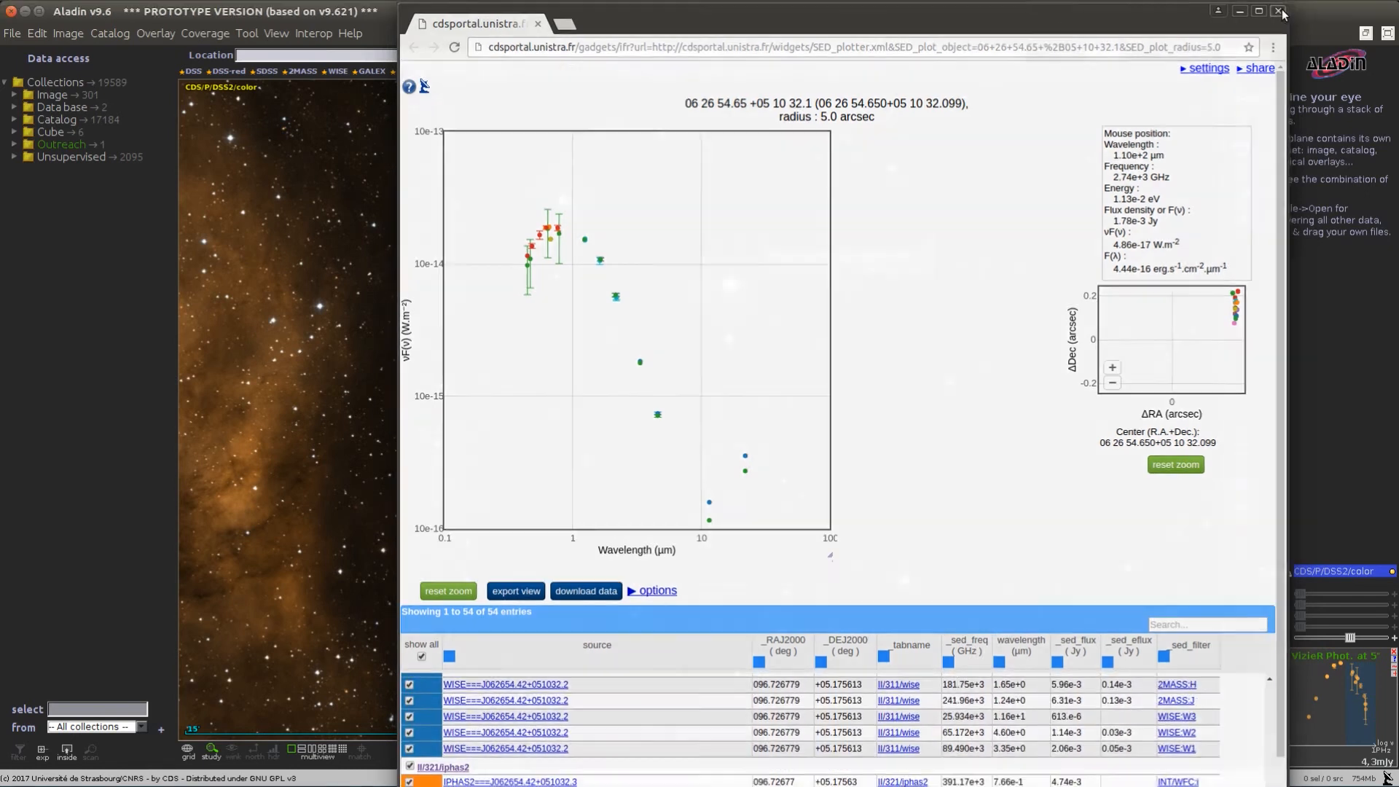
# Step: Close the CDS SED plotter after reviewing the 54 measurements for 06 26 54.65 +05 10 32.1
pyautogui.click(1281, 10)
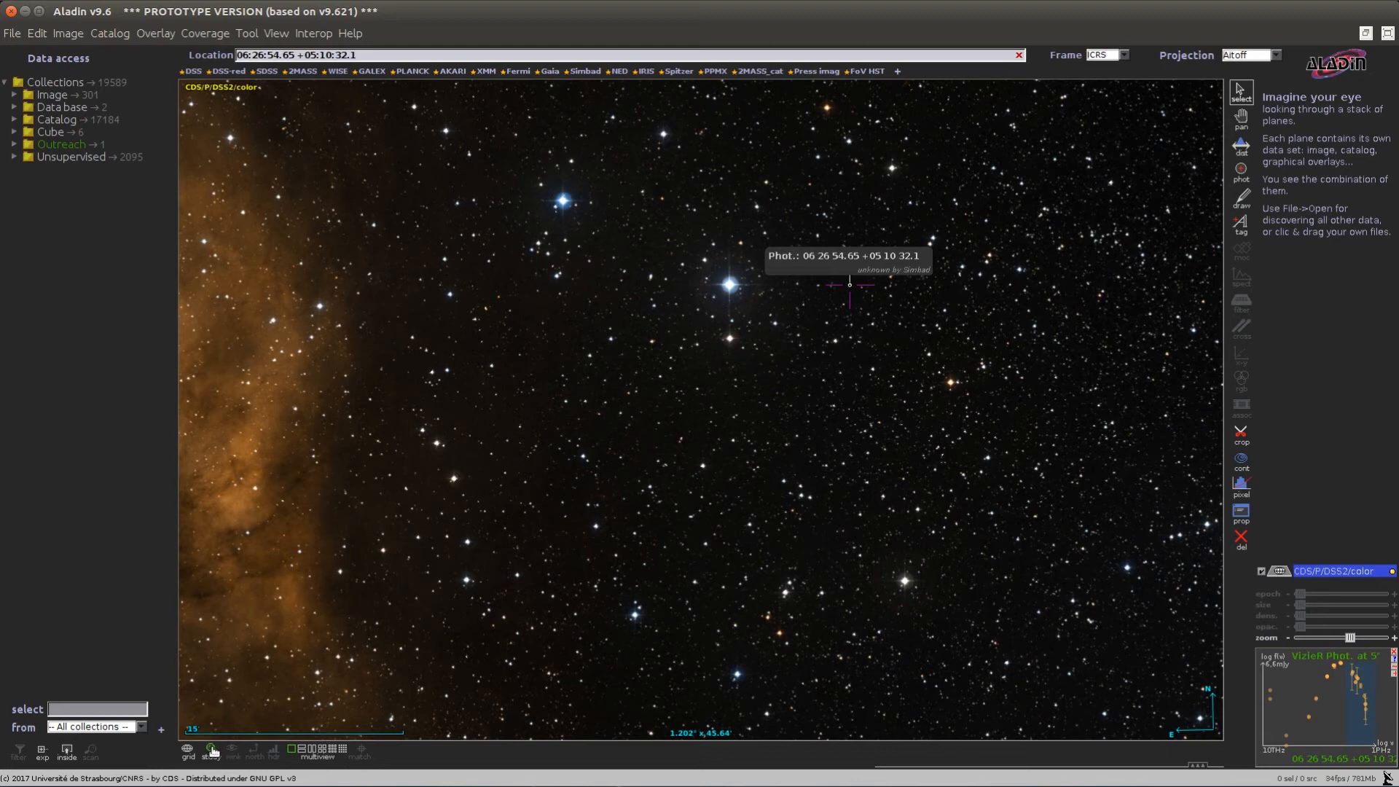
# Step: Clear the photometry popup and plot, toggling the combined Simbad+VizieR pointer on and off
pyautogui.click(212, 749)
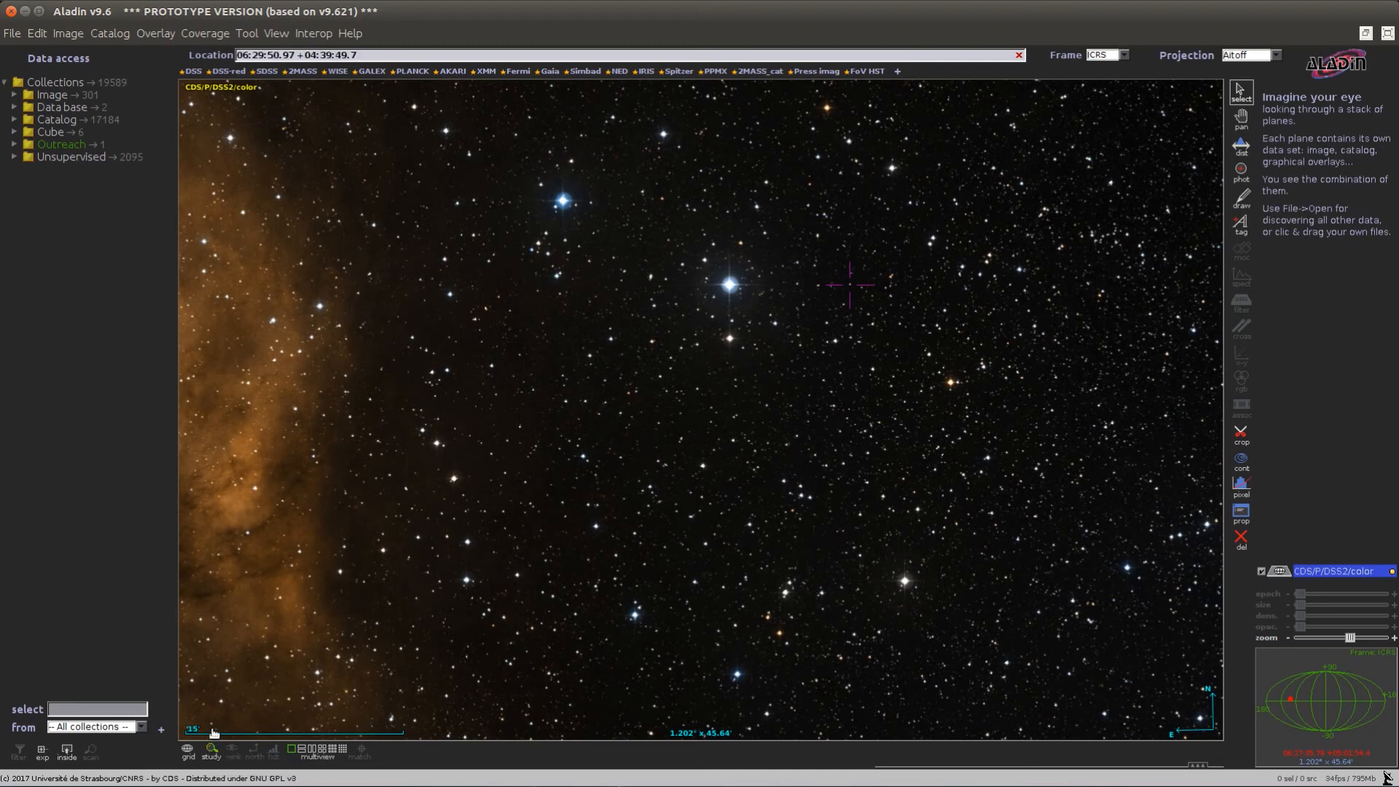
pyautogui.click(210, 749)
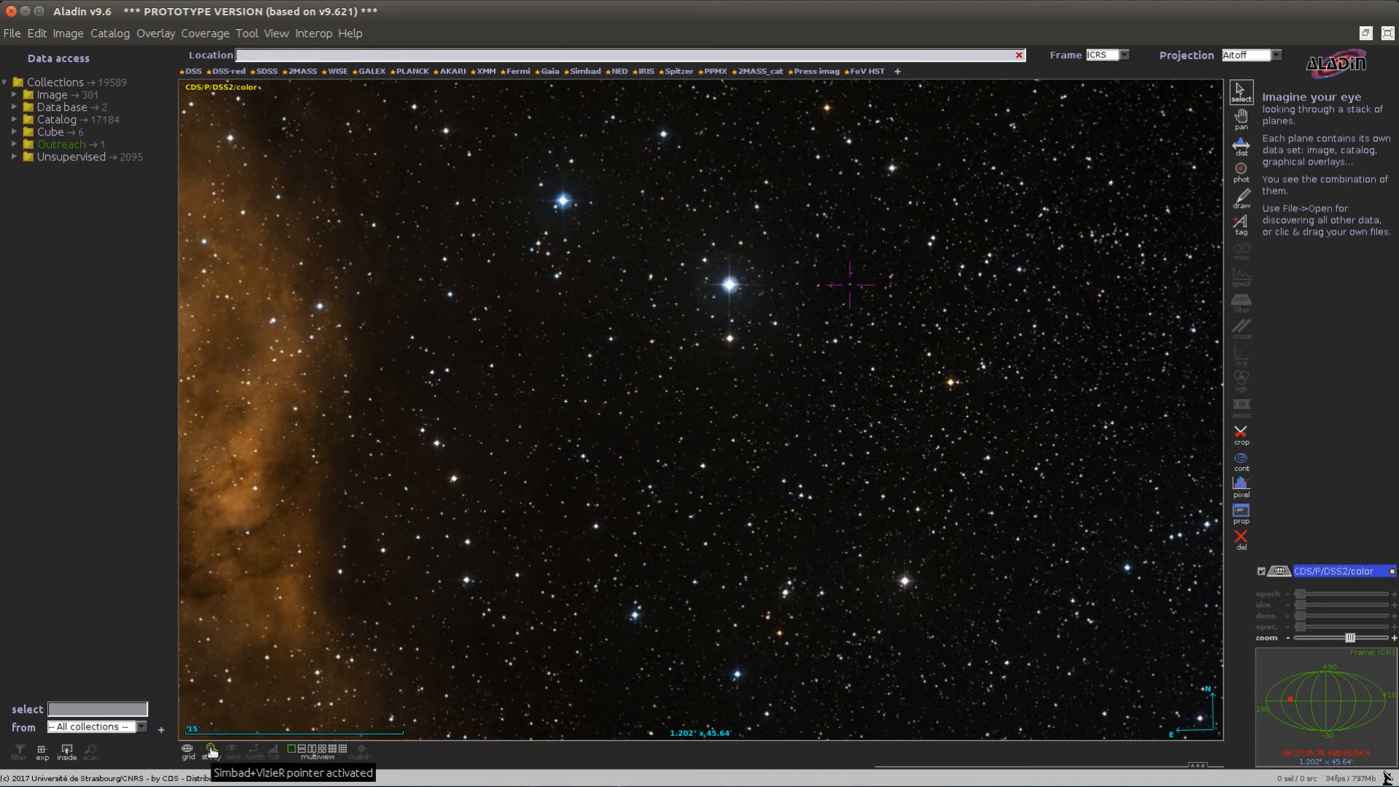
pyautogui.click(246, 34)
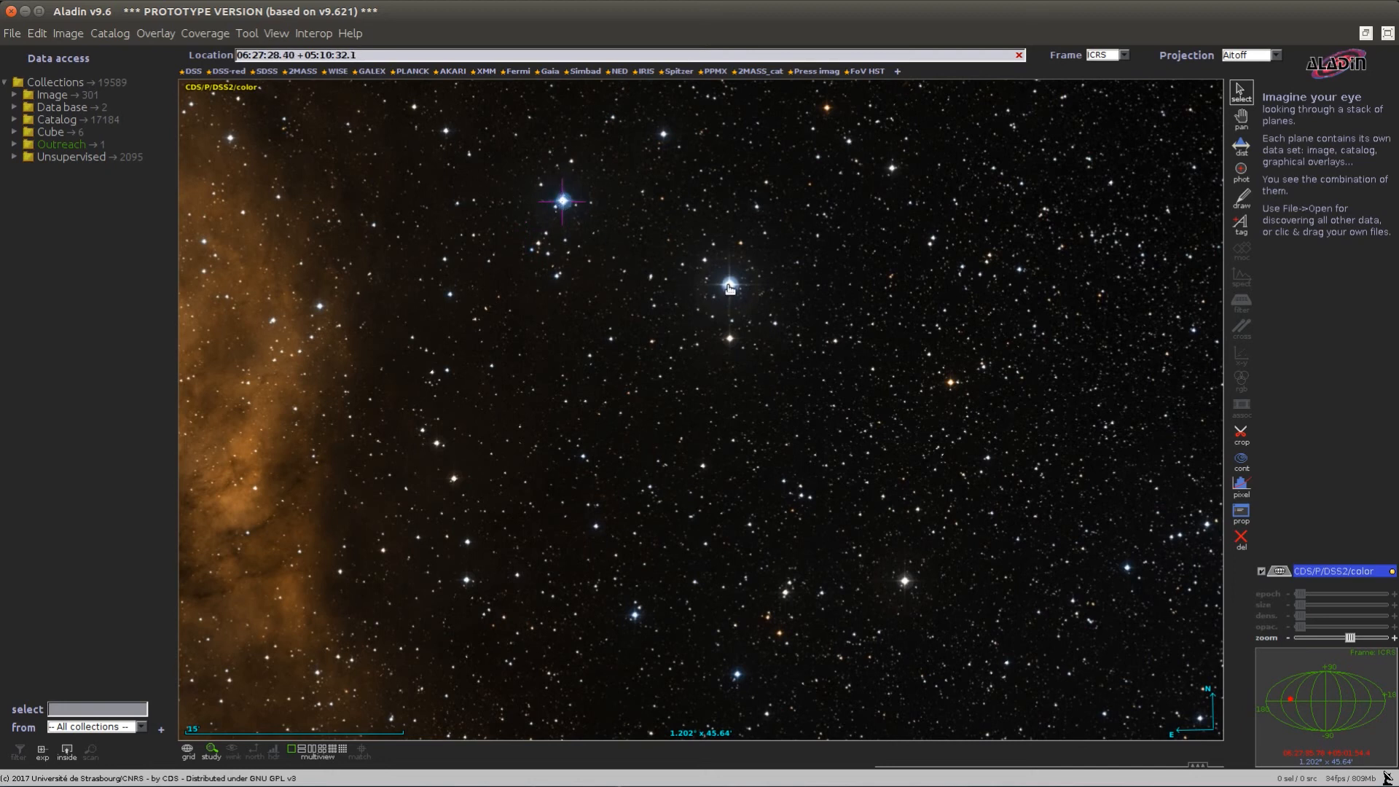
# Step: Show the sky view context menu offering Simbad and VizieR exploration for a bright star
pyautogui.rightClick(728, 287)
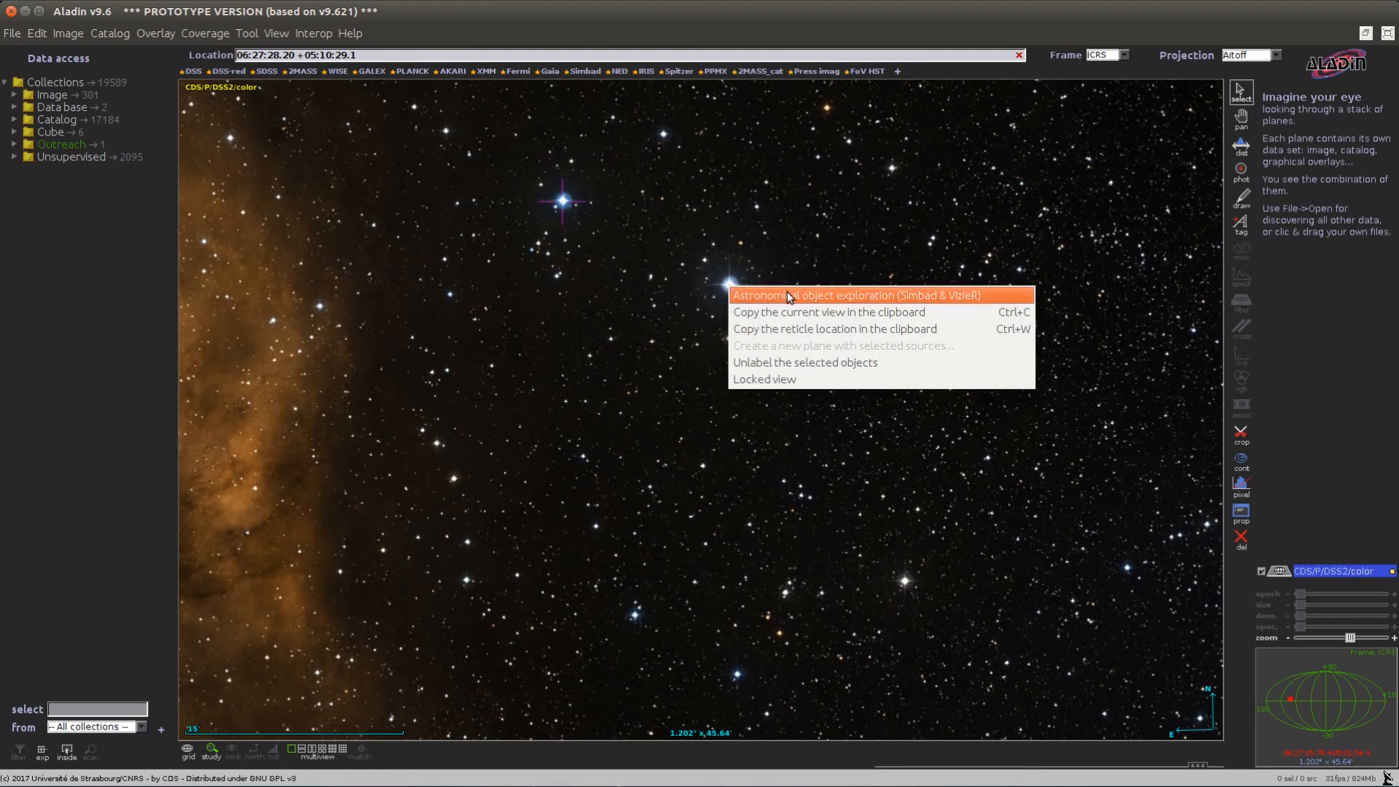
pyautogui.moveTo(795, 300)
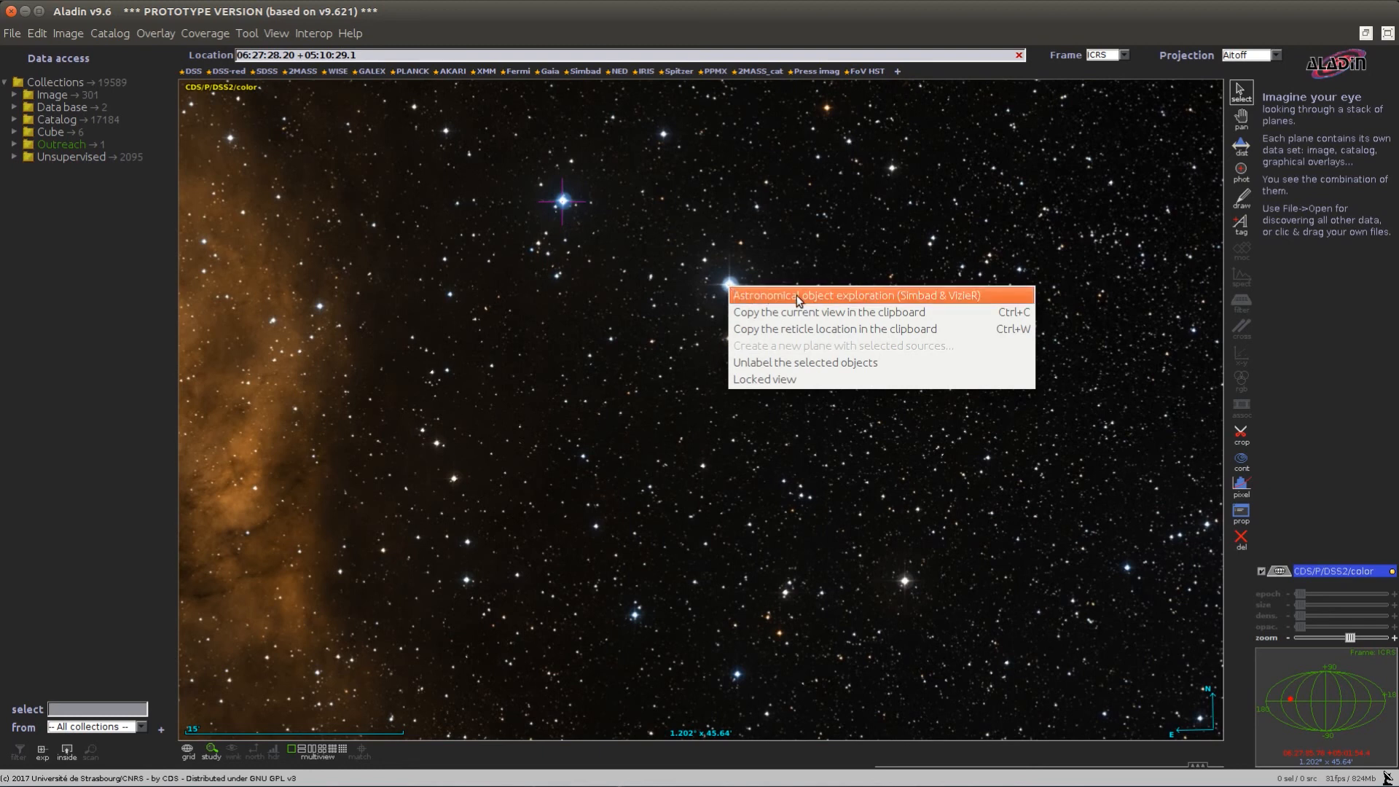